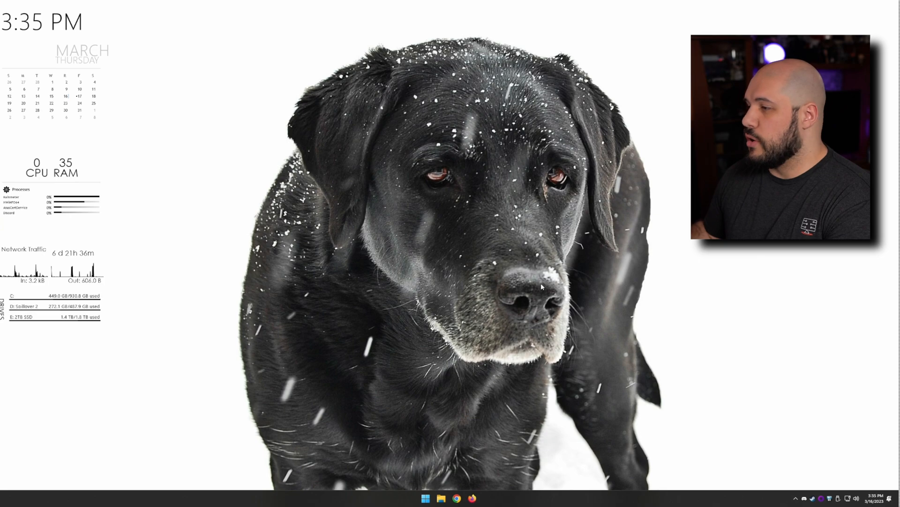
- Launch 'Create and format hard disk partitions' by searching 'hard' in the Start menu
click(425, 498)
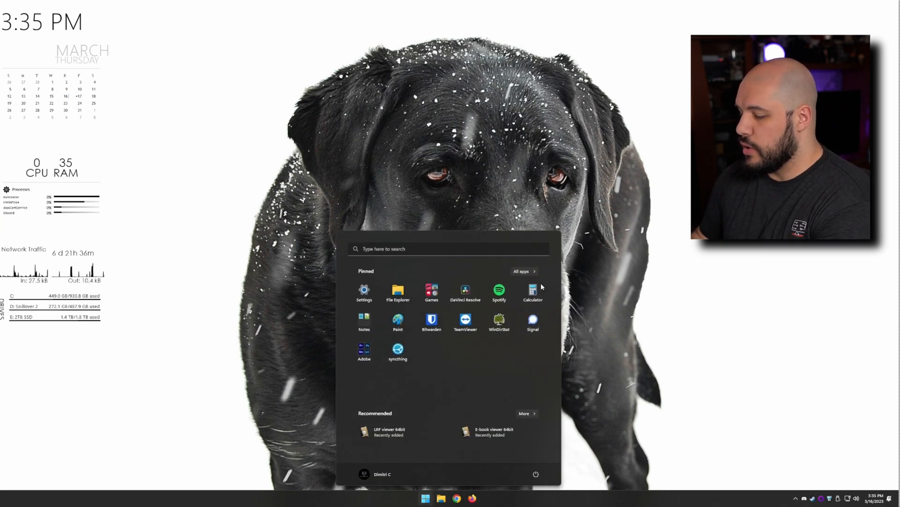
text(hard)
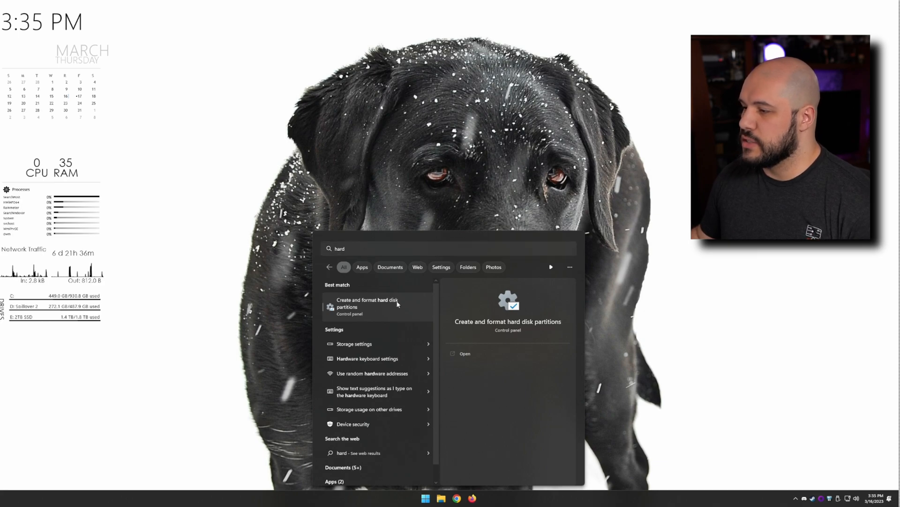
click(365, 303)
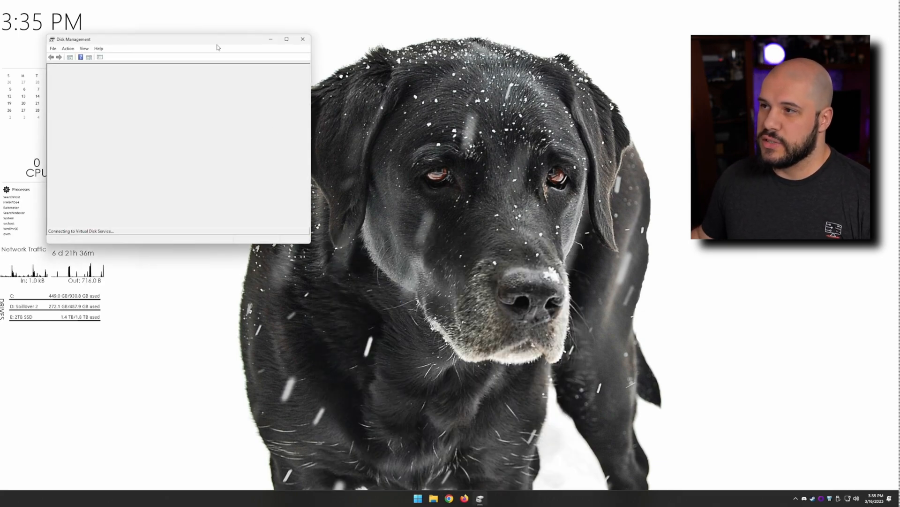
- Enlarge the Disk Management window and scroll the volume list down to ESD-USB (K:)
drag(173, 38, 362, 109)
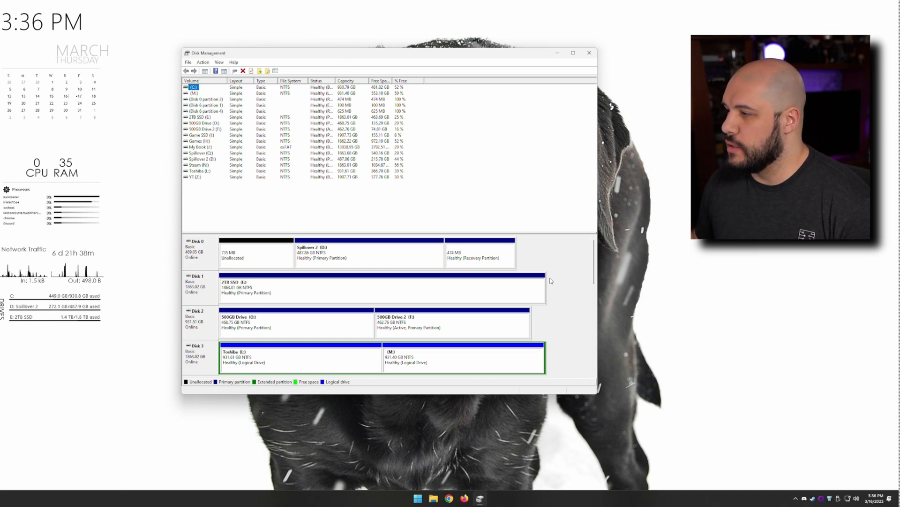
scroll(down, 3)
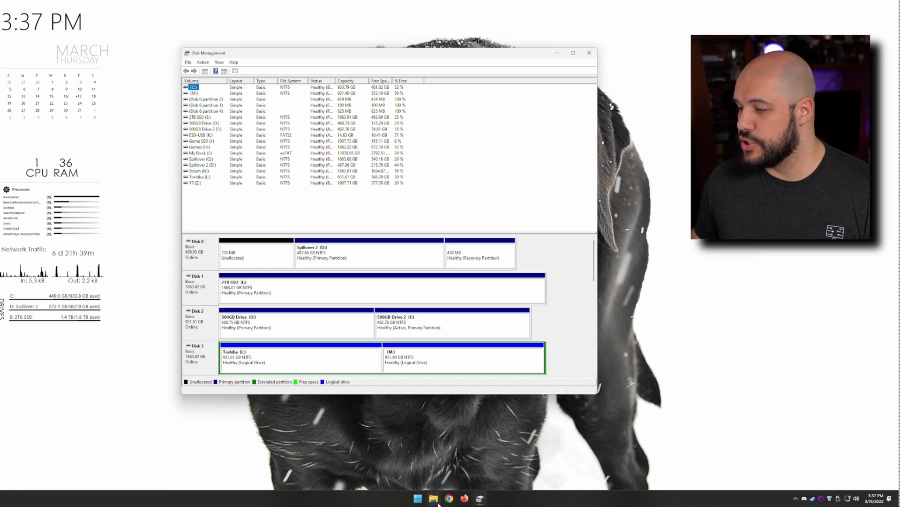
- Check in File Explorer's This PC that ESD-USB (K:) shows 10.4 GB free of 14.6 GB
click(433, 498)
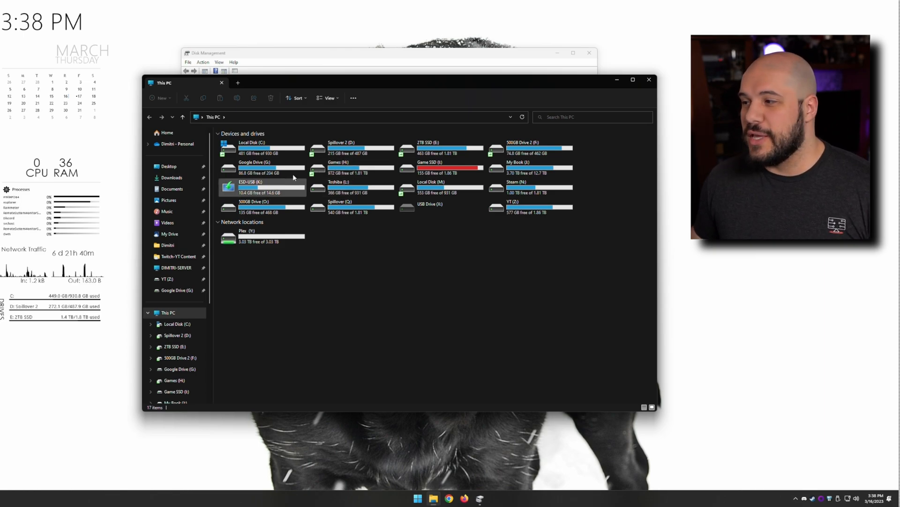
click(351, 206)
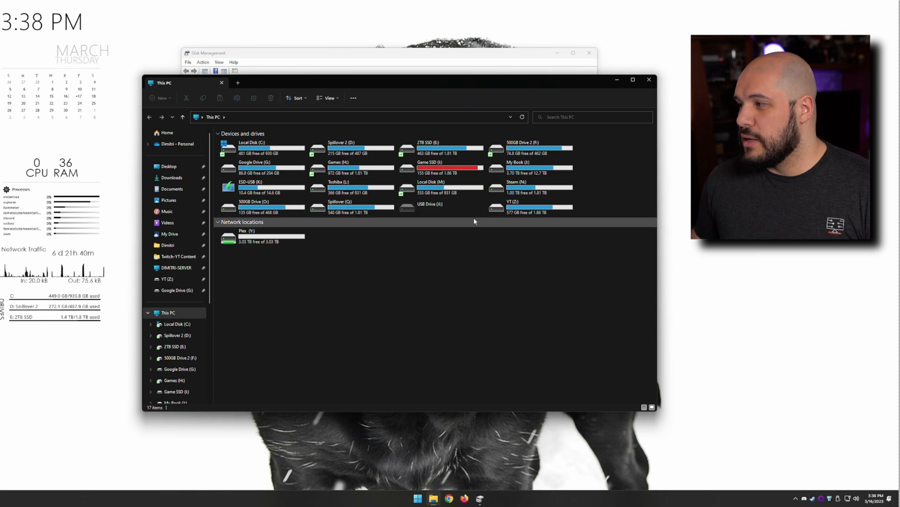
mouse_move(507, 208)
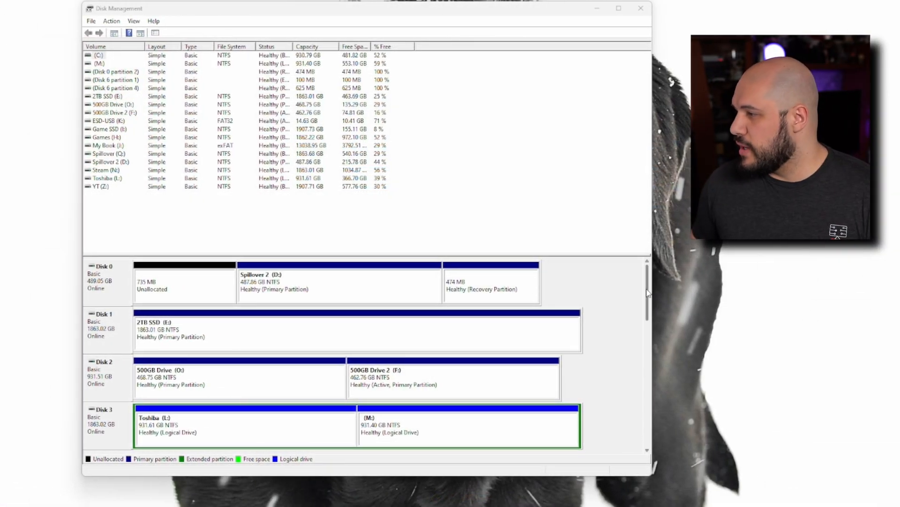
- Remove the K: drive letter from the ESD-USB volume on Disk 11 and confirm
scroll(down, 3)
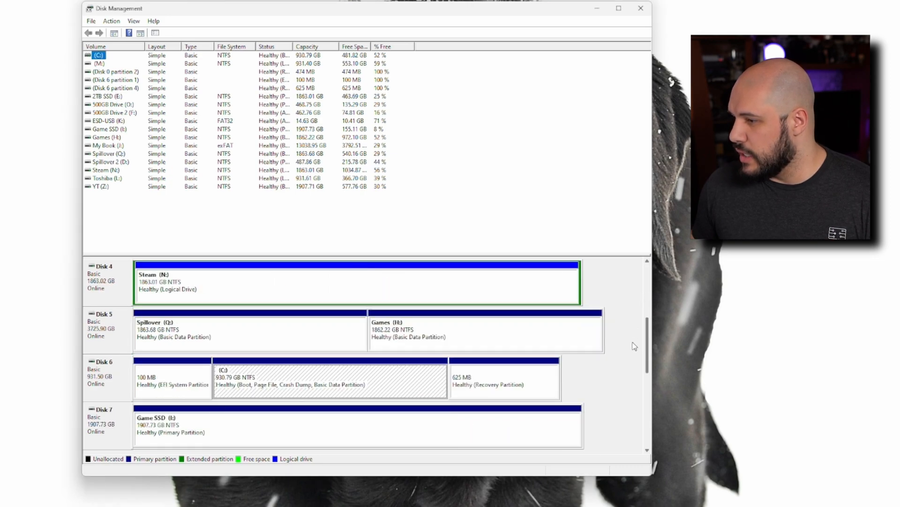
scroll(down, 3)
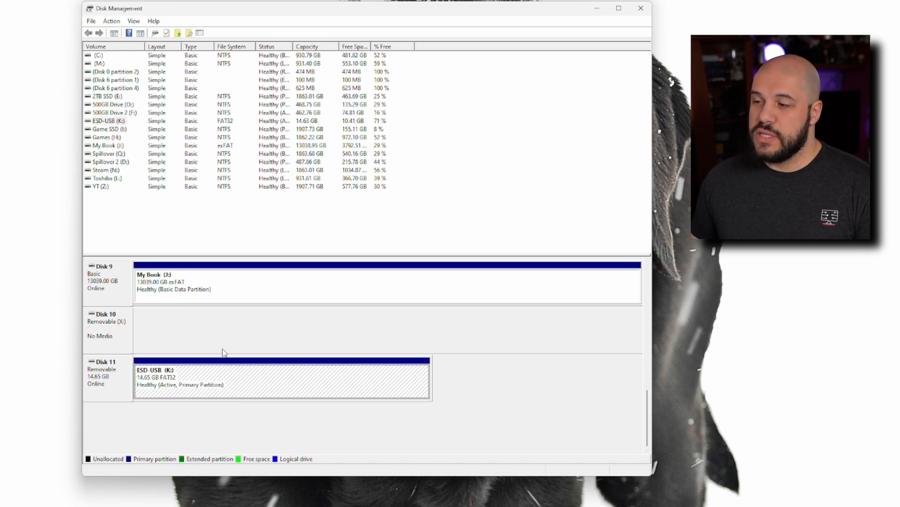
click(257, 413)
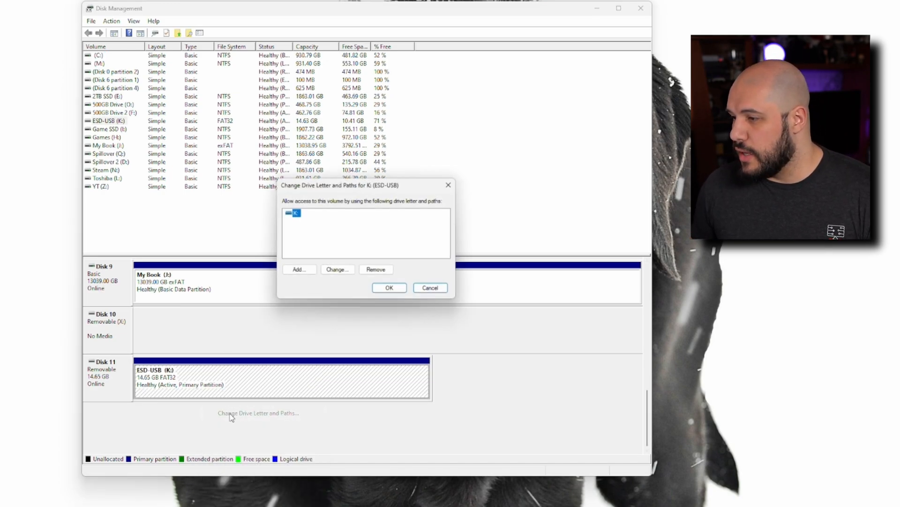
click(375, 269)
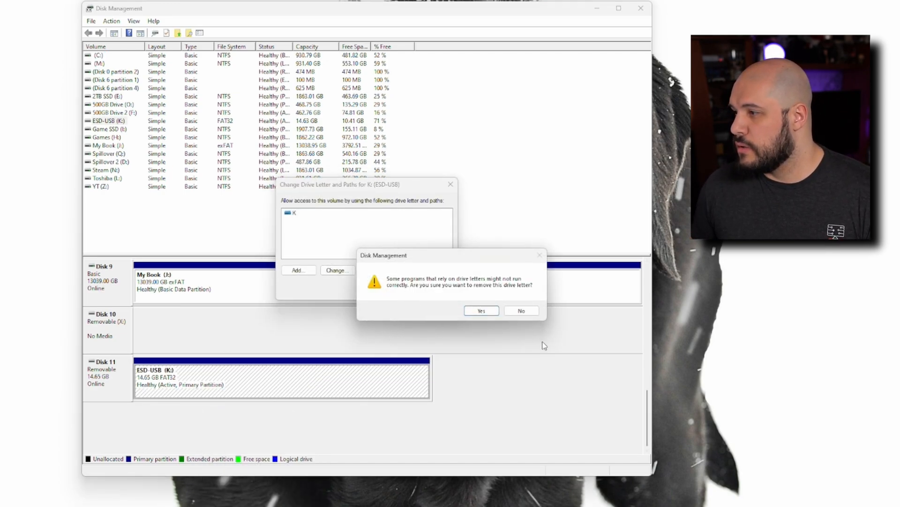
click(480, 311)
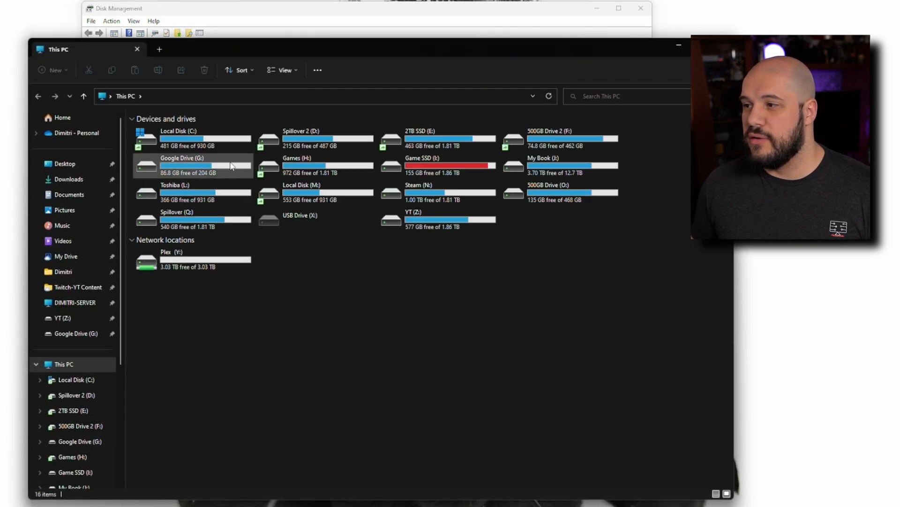
mouse_move(200, 175)
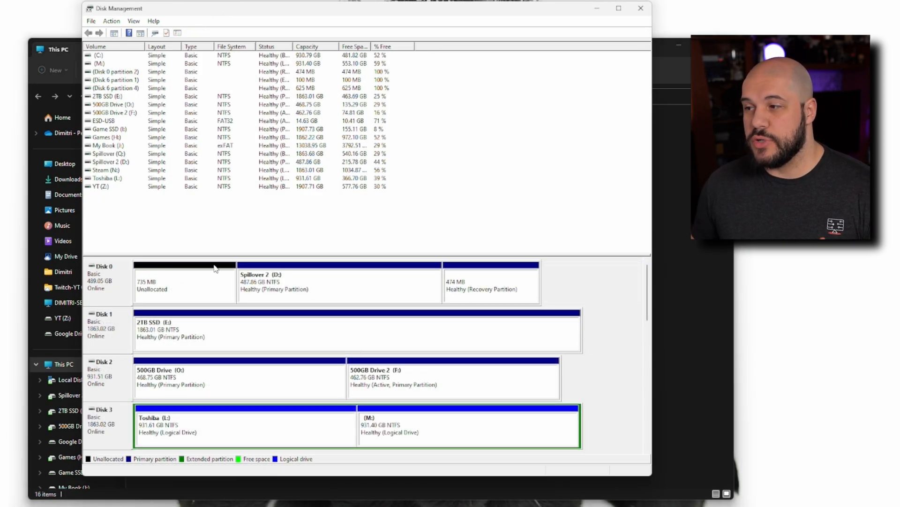
mouse_move(187, 283)
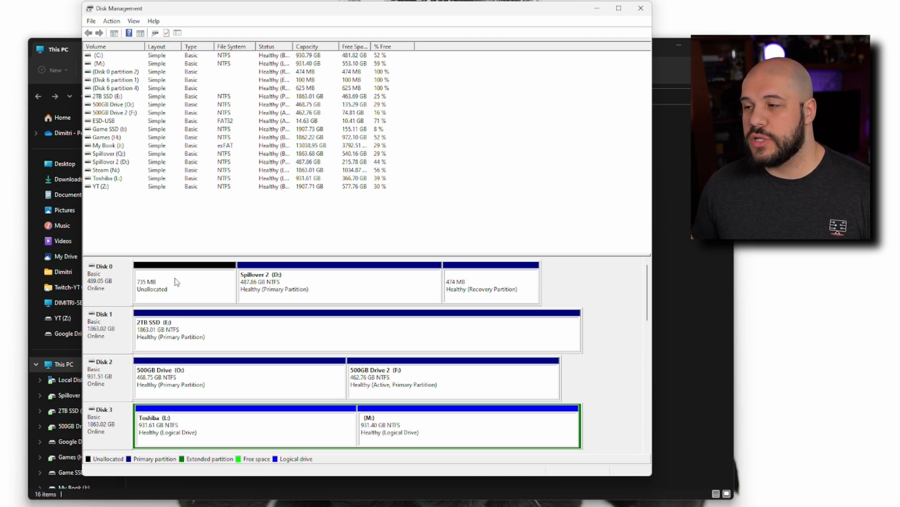
right_click(178, 281)
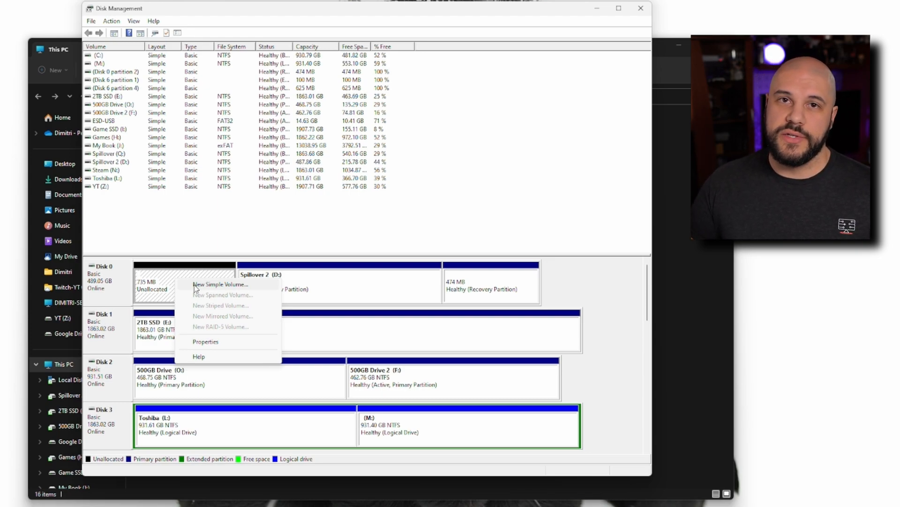
mouse_move(420, 292)
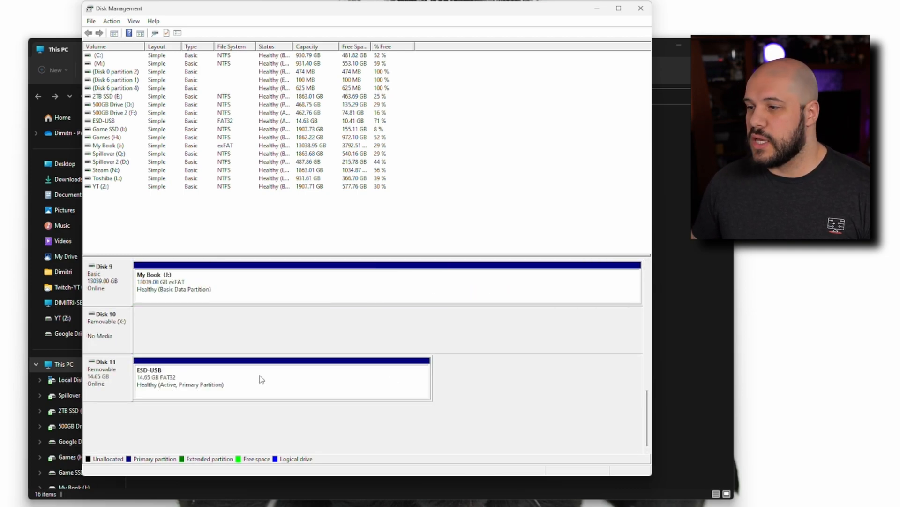
- Add drive letter K to the ESD-USB volume via Change Drive Letter and Paths
click(319, 418)
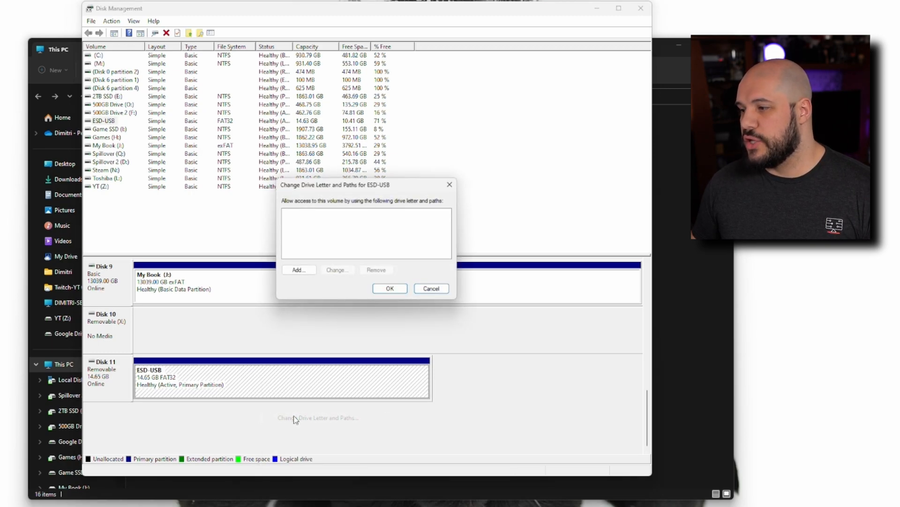
click(297, 269)
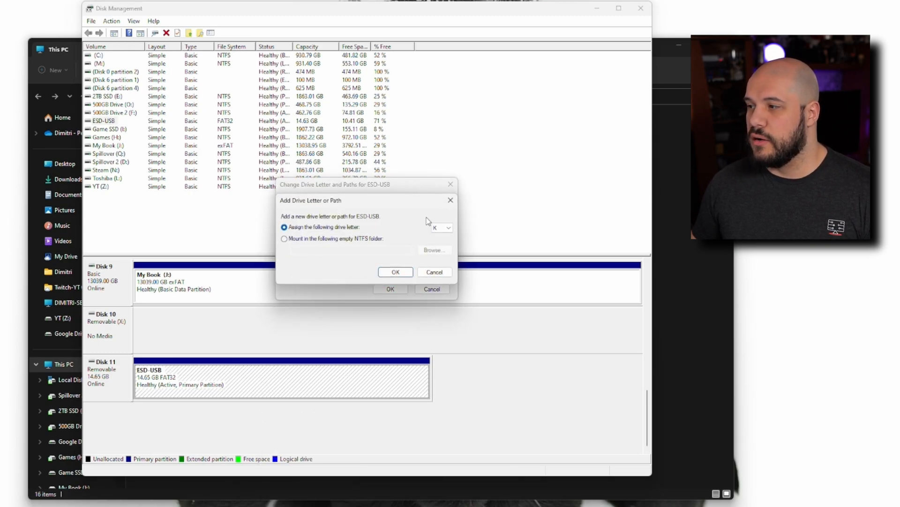
click(447, 227)
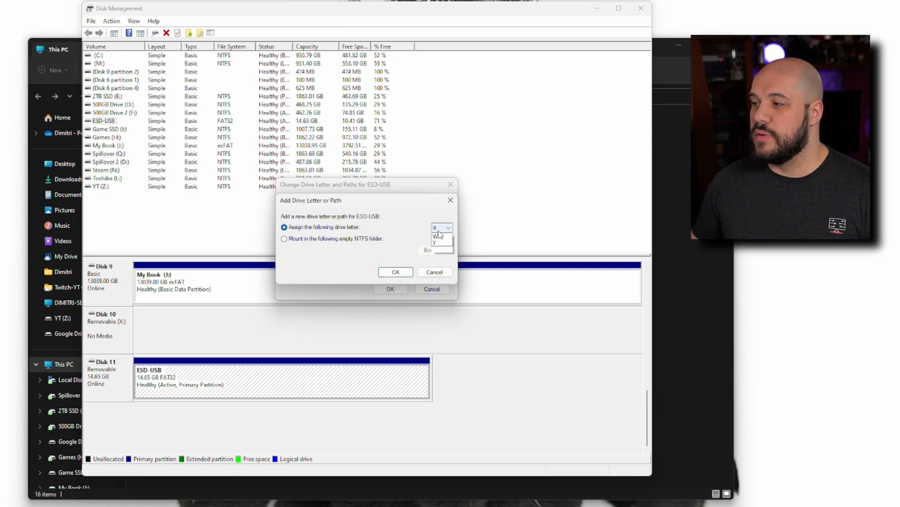
click(449, 227)
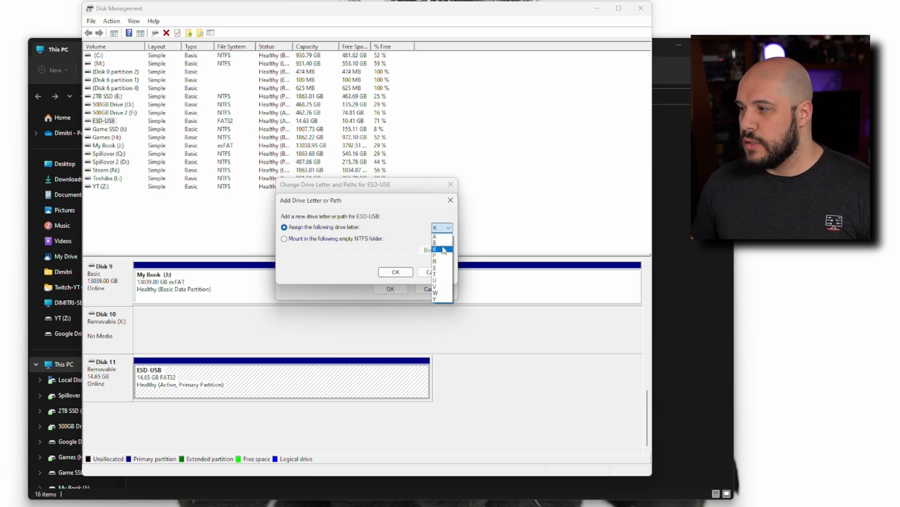
click(435, 241)
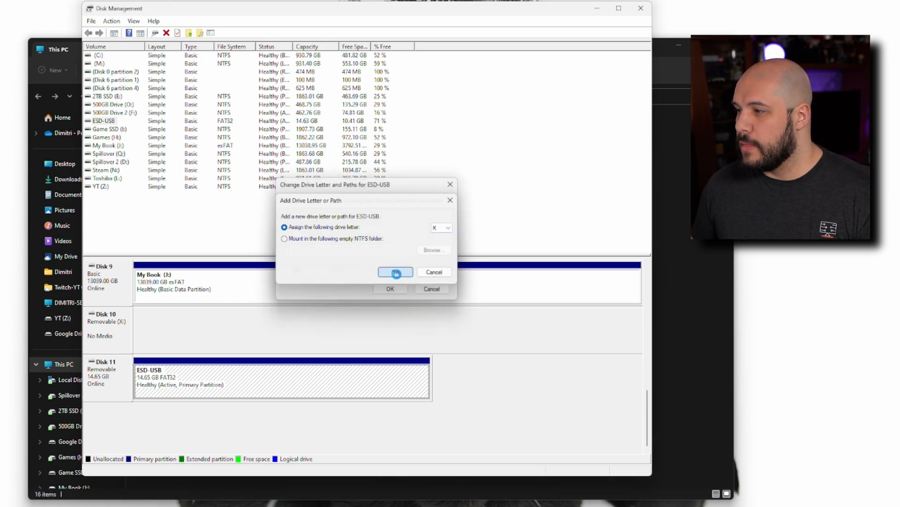
click(395, 272)
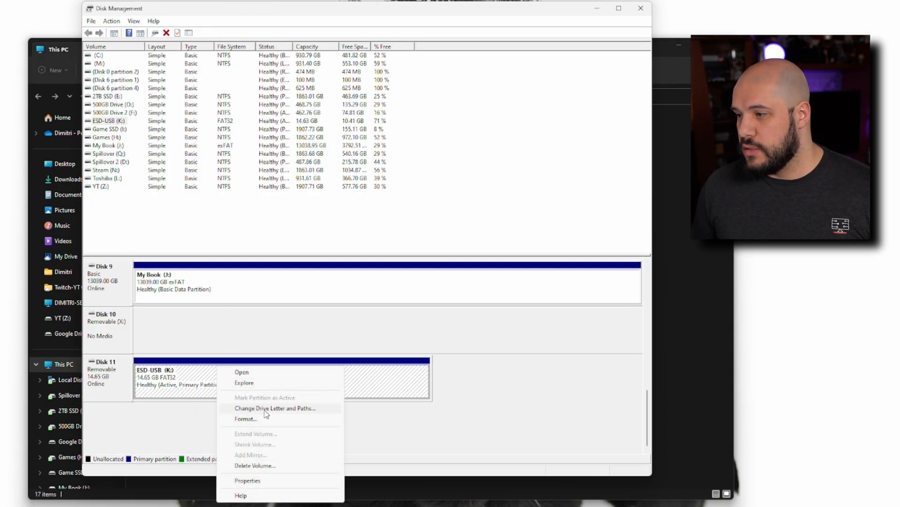
- Bring up the change-letter options for ESD-USB (K:) with the available letters listed
click(274, 408)
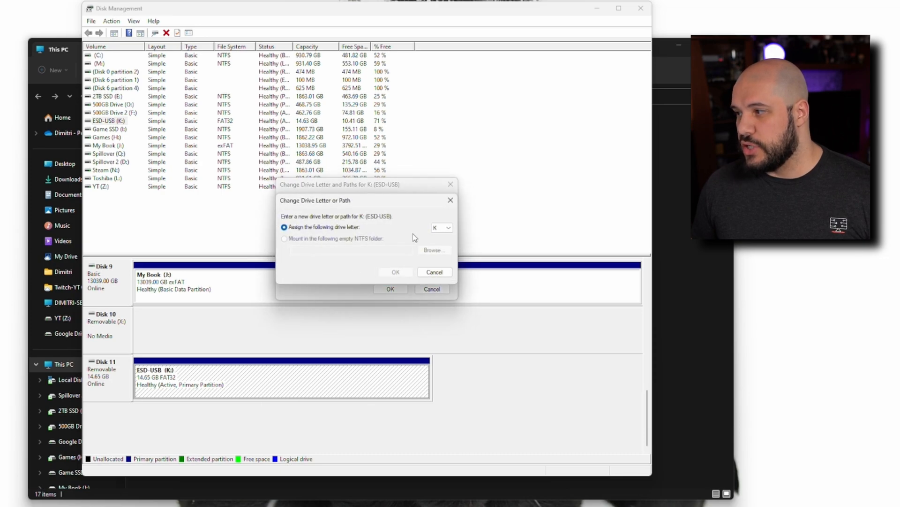
click(448, 227)
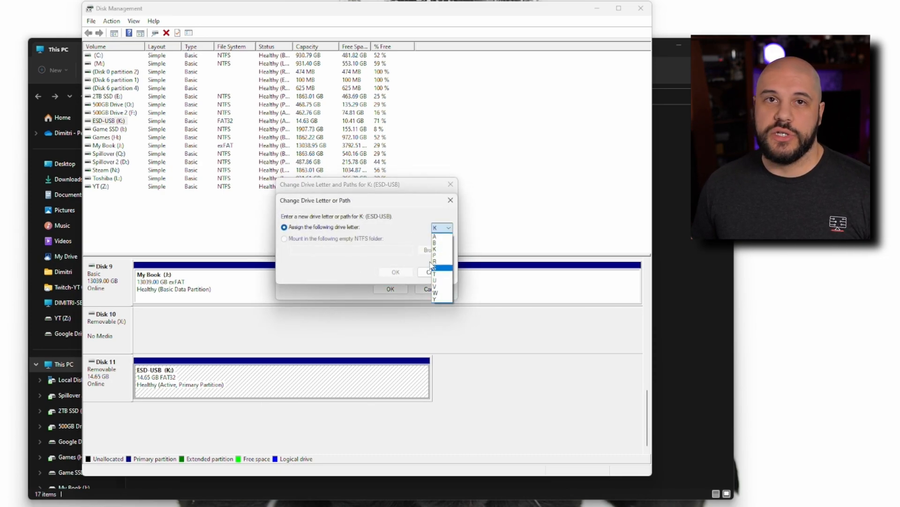